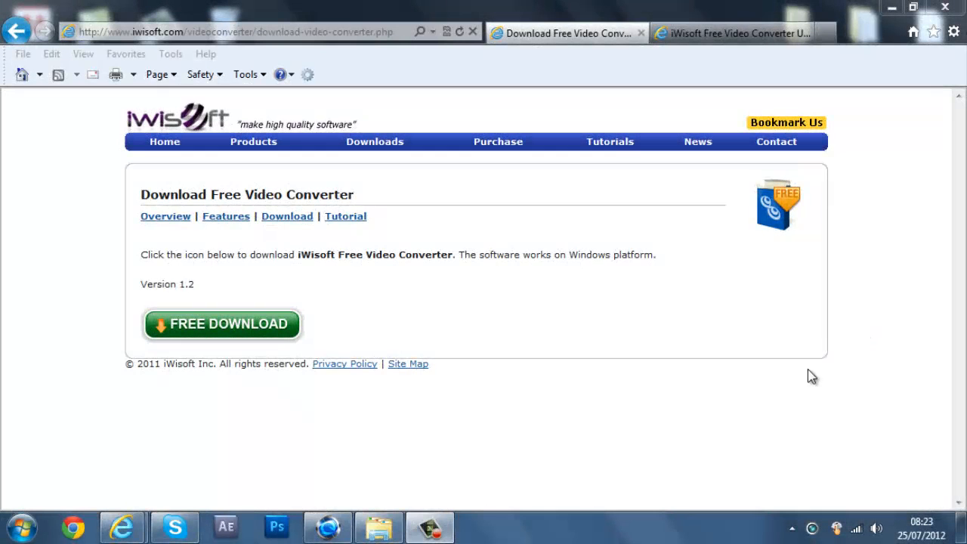
{"action": "mouse_move", "coordinate": [310, 504]}
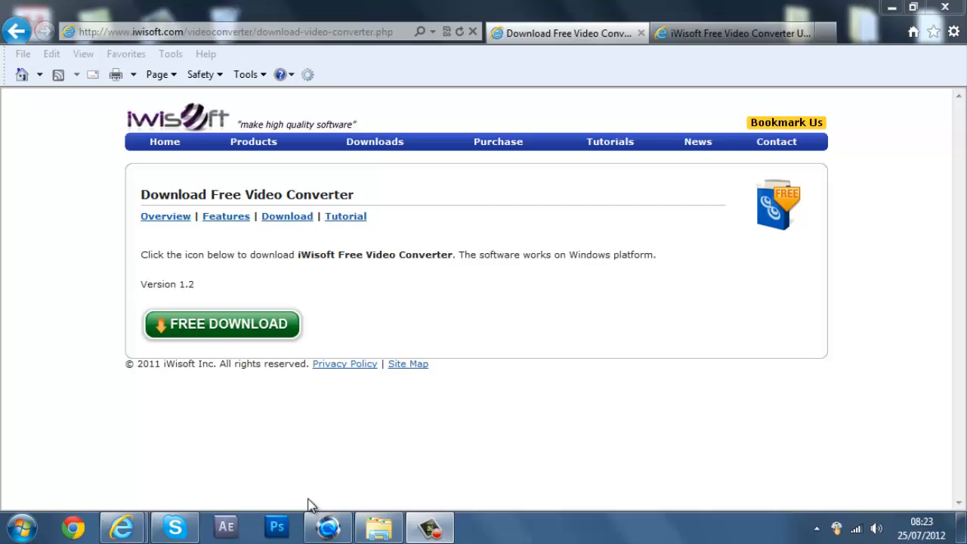
{"action": "mouse_move", "coordinate": [293, 461]}
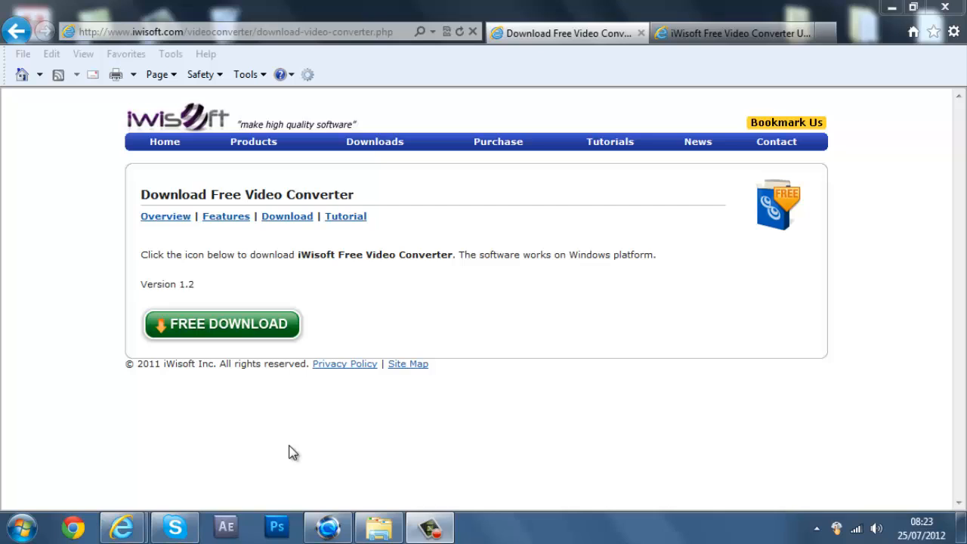
{"action": "mouse_move", "coordinate": [391, 130]}
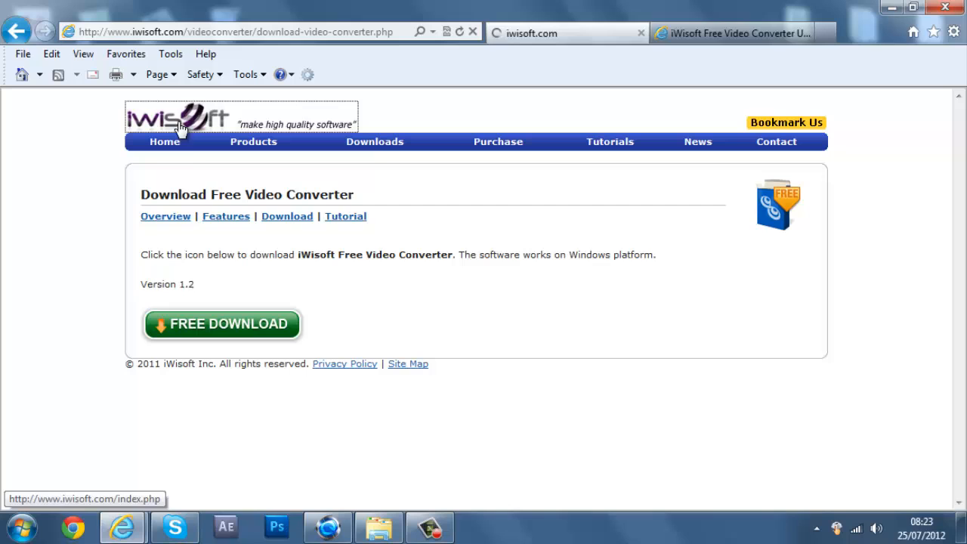
From the iWisoft home page, open the Free Video Converter details and close the update tab.
{"action": "left_click", "coordinate": [177, 117]}
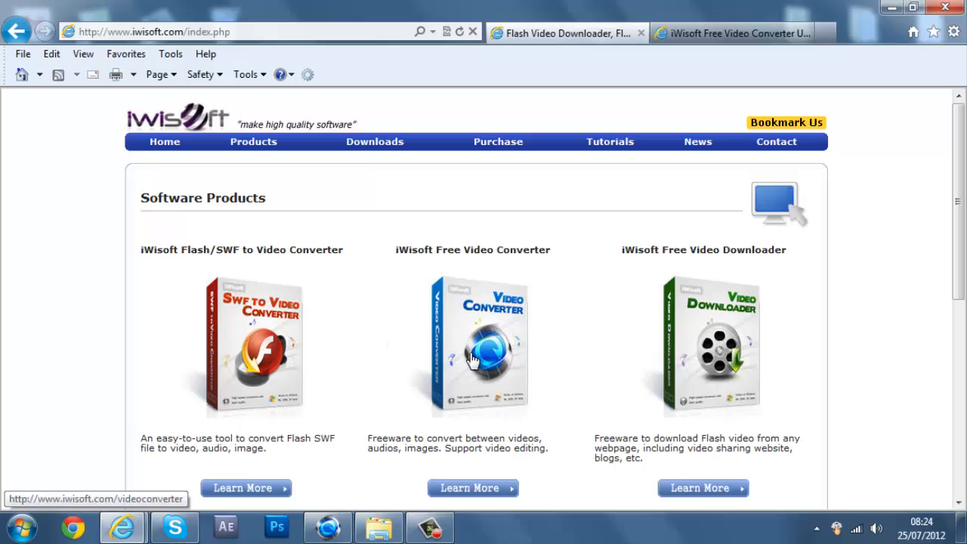
{"action": "left_click", "coordinate": [473, 487]}
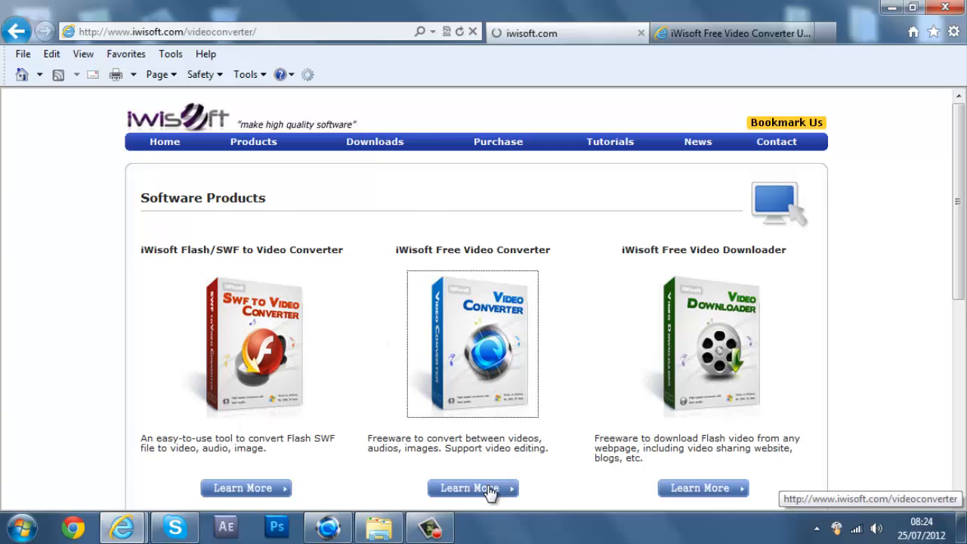
{"action": "left_click", "coordinate": [473, 487]}
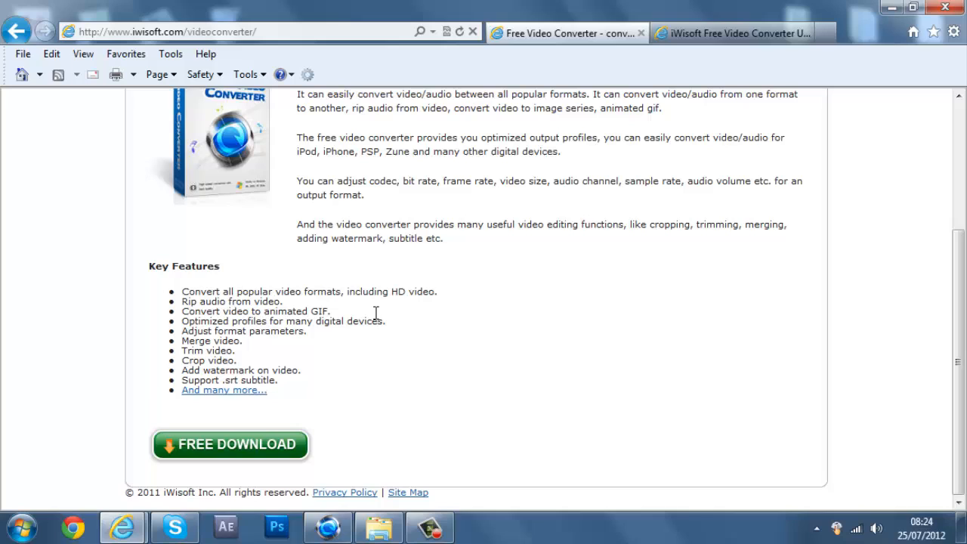
{"action": "mouse_move", "coordinate": [210, 450]}
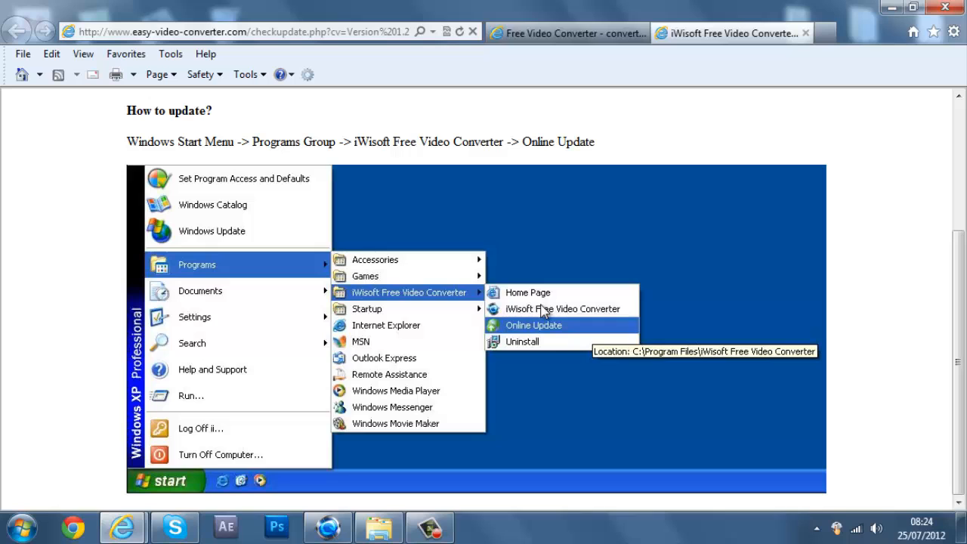
{"action": "left_click", "coordinate": [533, 324]}
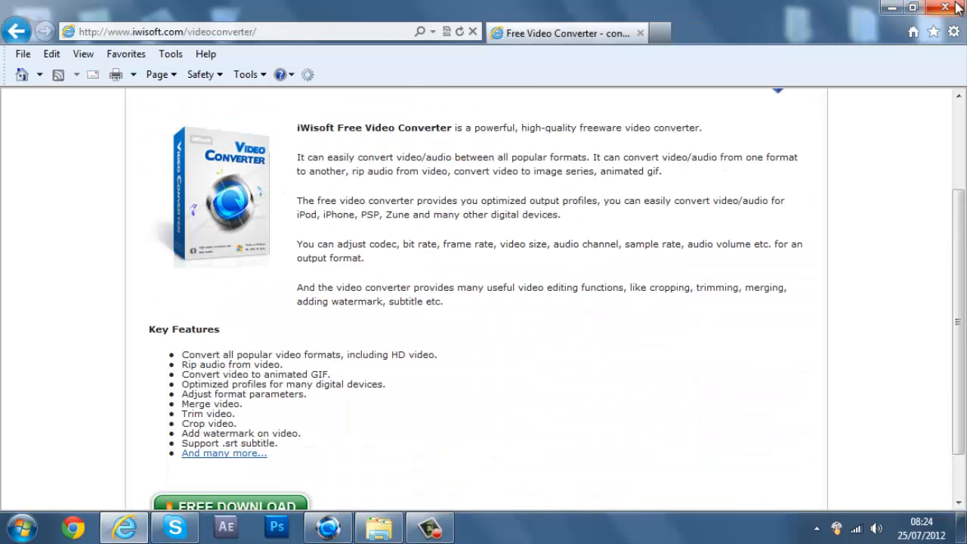
Close the Internet Explorer window to reveal the converter's empty file list.
{"action": "left_click", "coordinate": [945, 7]}
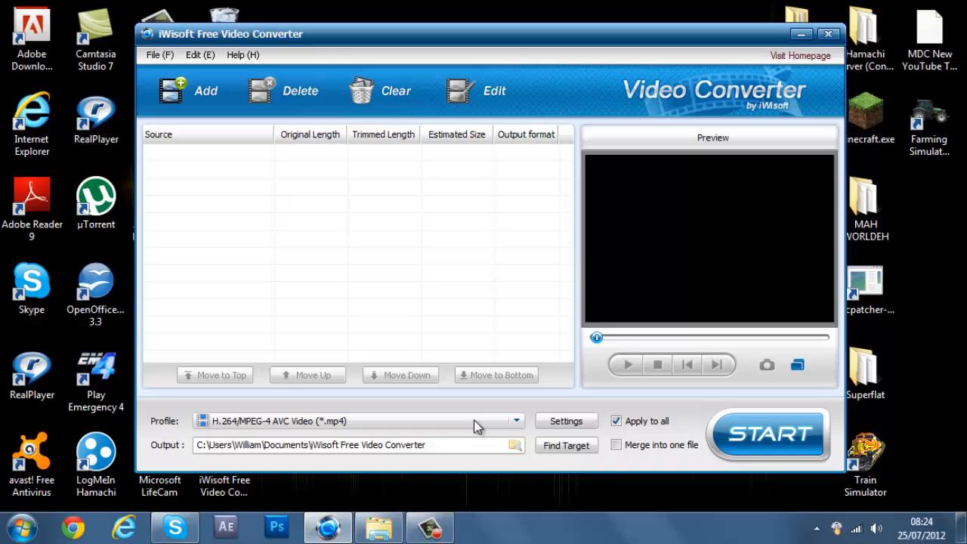
{"action": "mouse_move", "coordinate": [377, 526]}
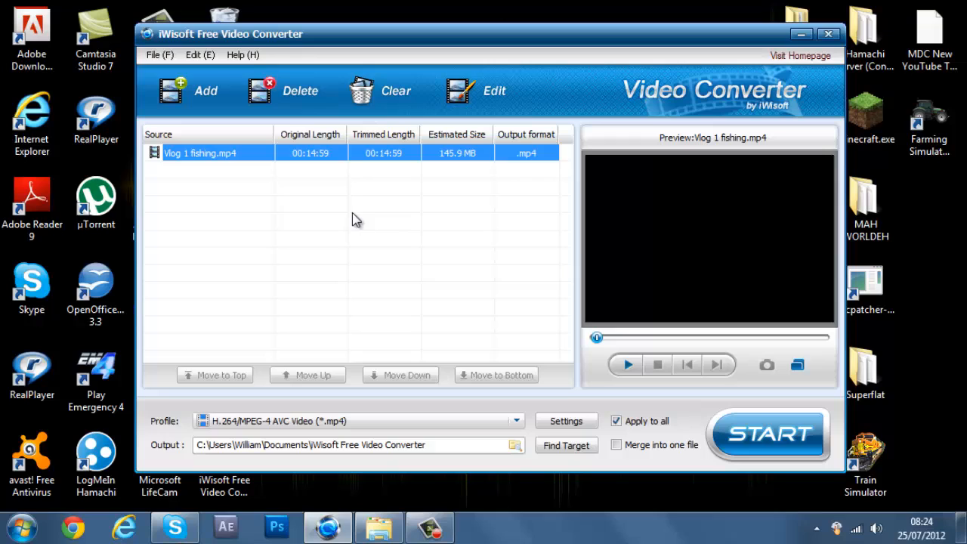
{"action": "mouse_move", "coordinate": [262, 163]}
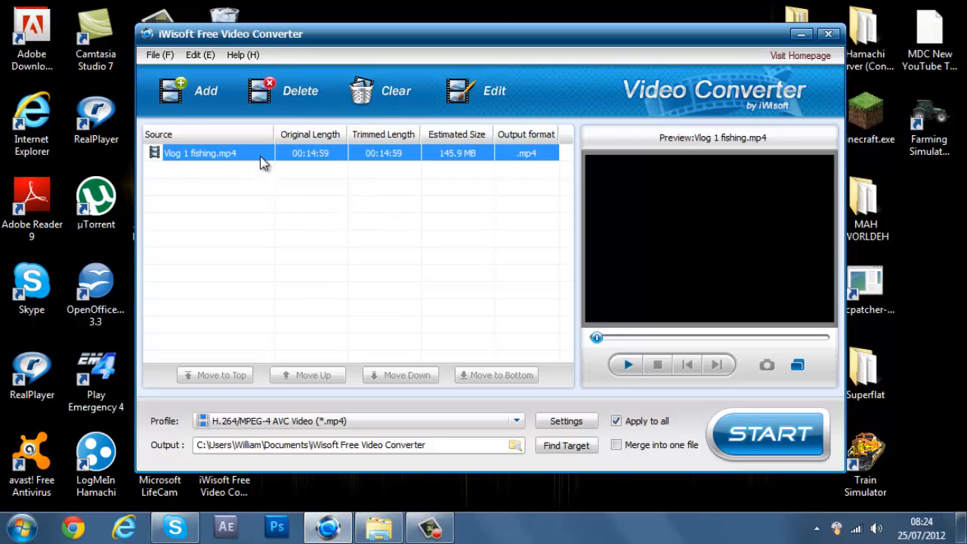
{"action": "mouse_move", "coordinate": [527, 428]}
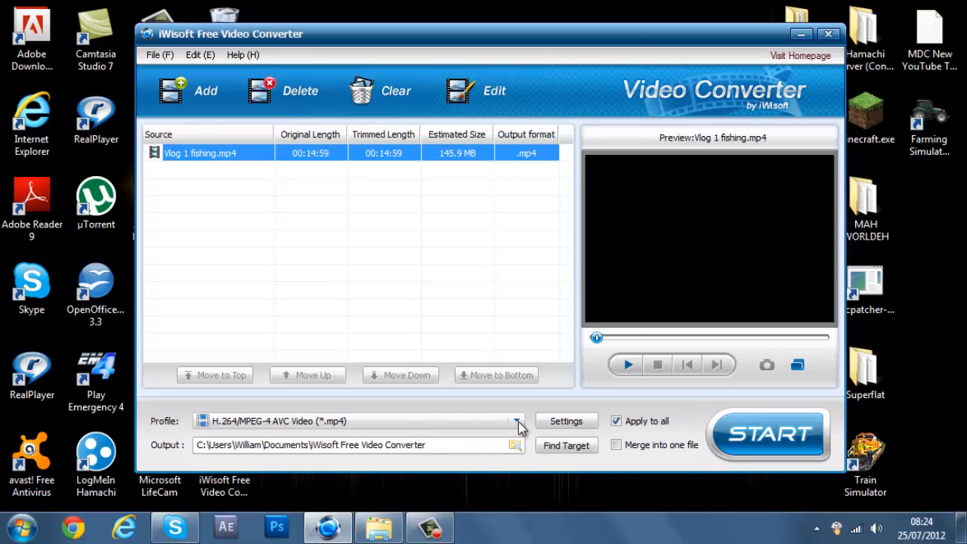
{"action": "left_click", "coordinate": [517, 421]}
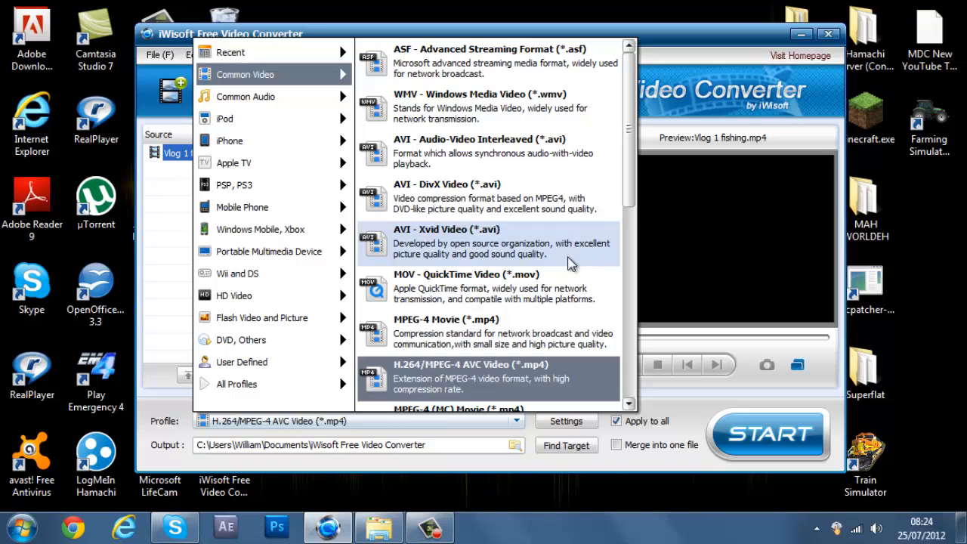
{"action": "scroll", "scroll_direction": "down", "scroll_amount": 3}
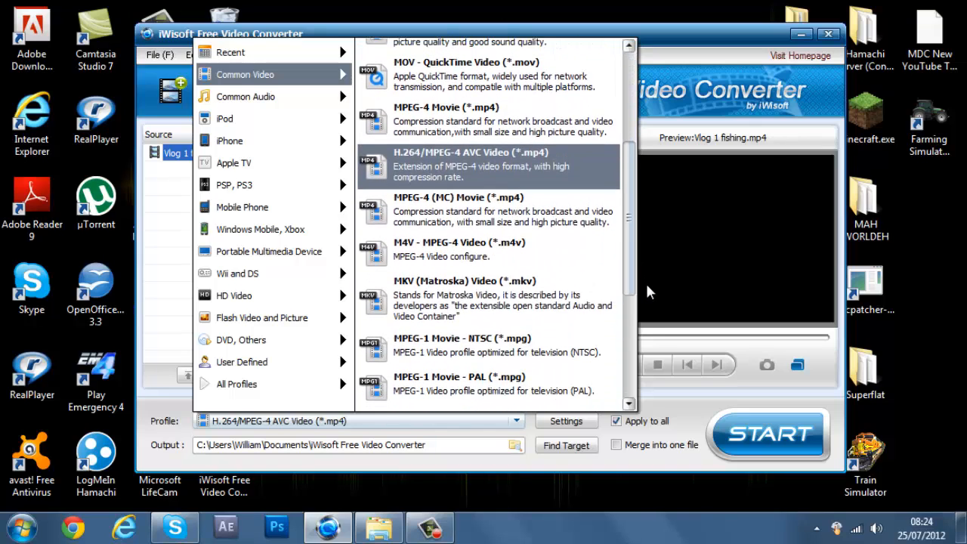
{"action": "scroll", "scroll_direction": "down", "scroll_amount": 3}
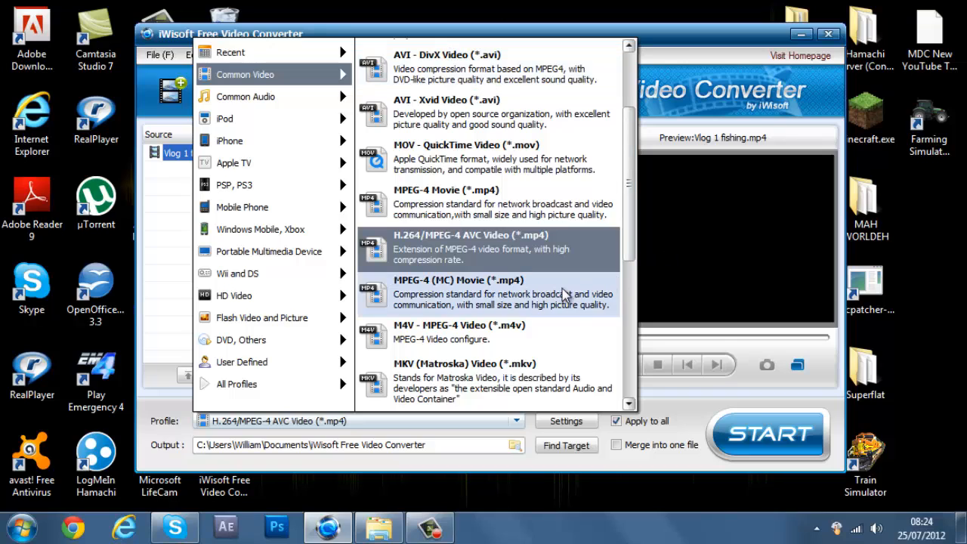
{"action": "mouse_move", "coordinate": [575, 276]}
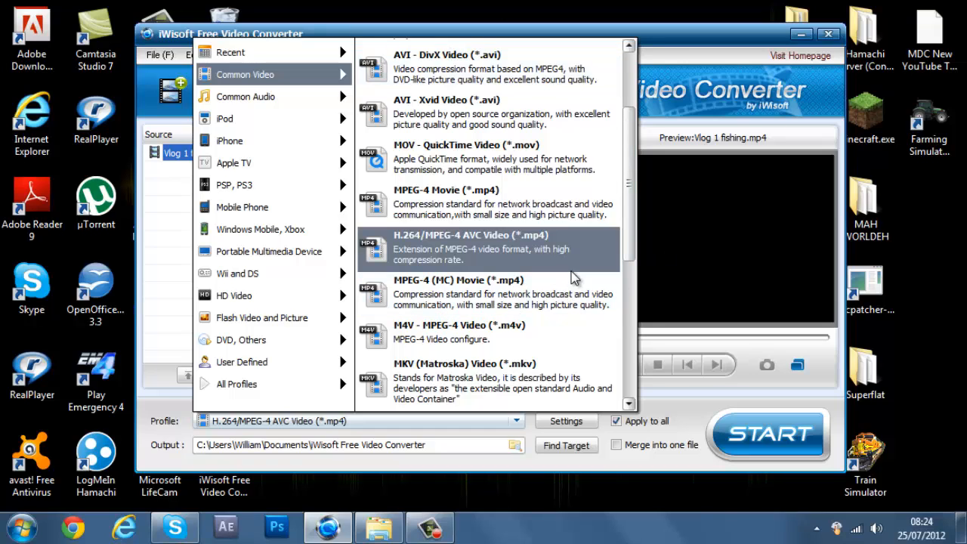
{"action": "mouse_move", "coordinate": [557, 193]}
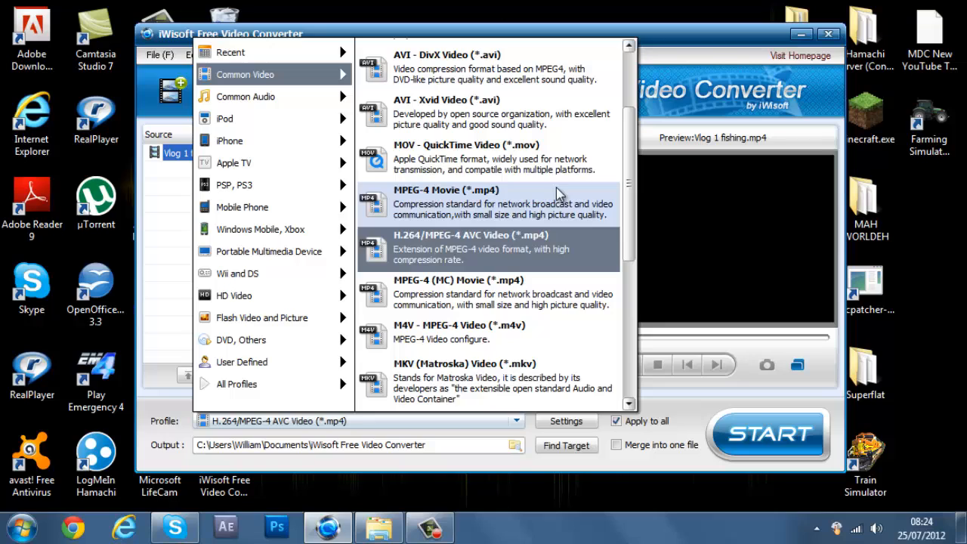
{"action": "mouse_move", "coordinate": [477, 249]}
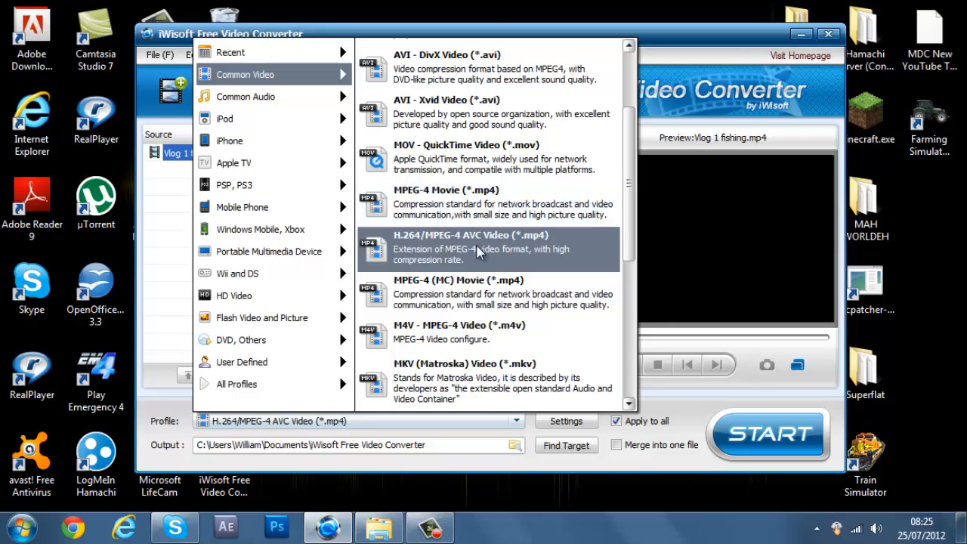
{"action": "left_click", "coordinate": [478, 247]}
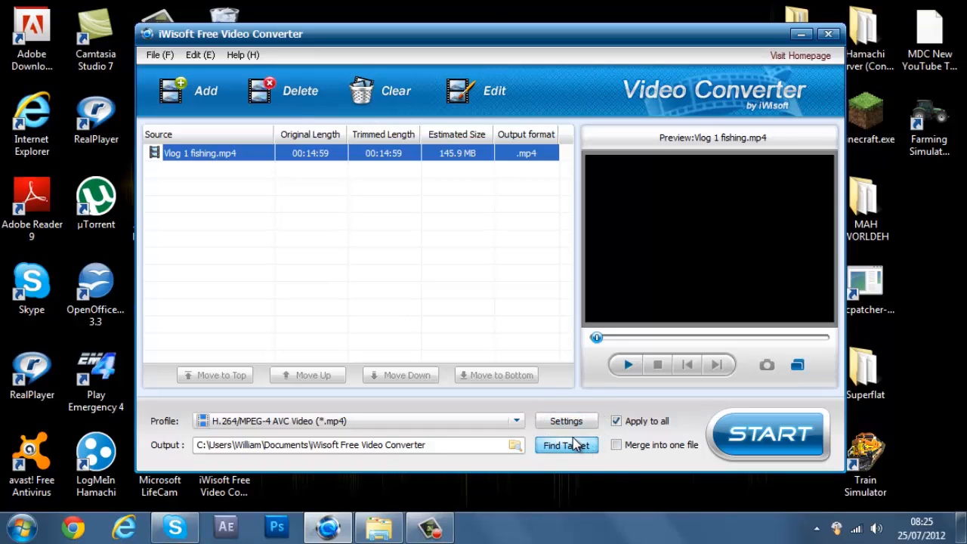
In the output Settings, keep video size Auto, choose a frame rate, and set bitrate to 1500 kbps.
{"action": "left_click", "coordinate": [565, 421]}
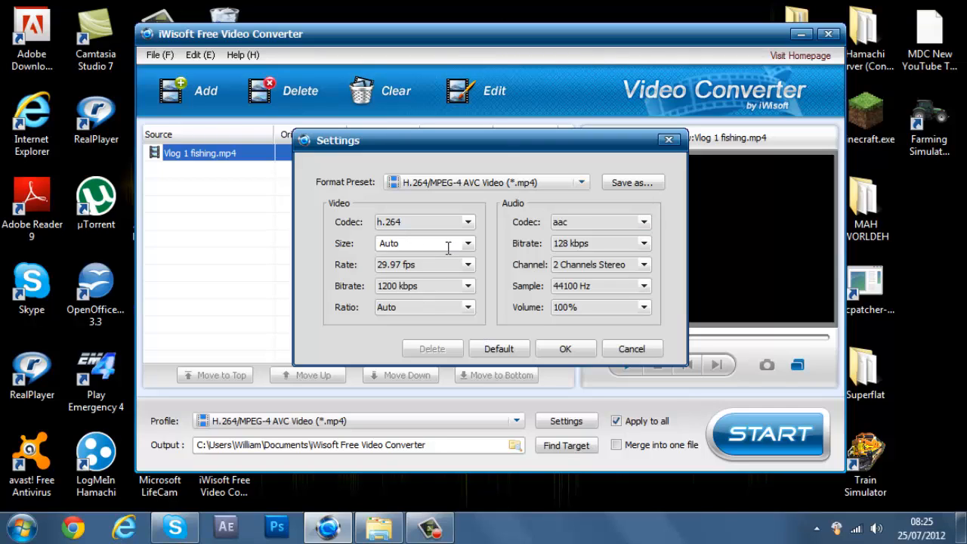
{"action": "left_click", "coordinate": [468, 243]}
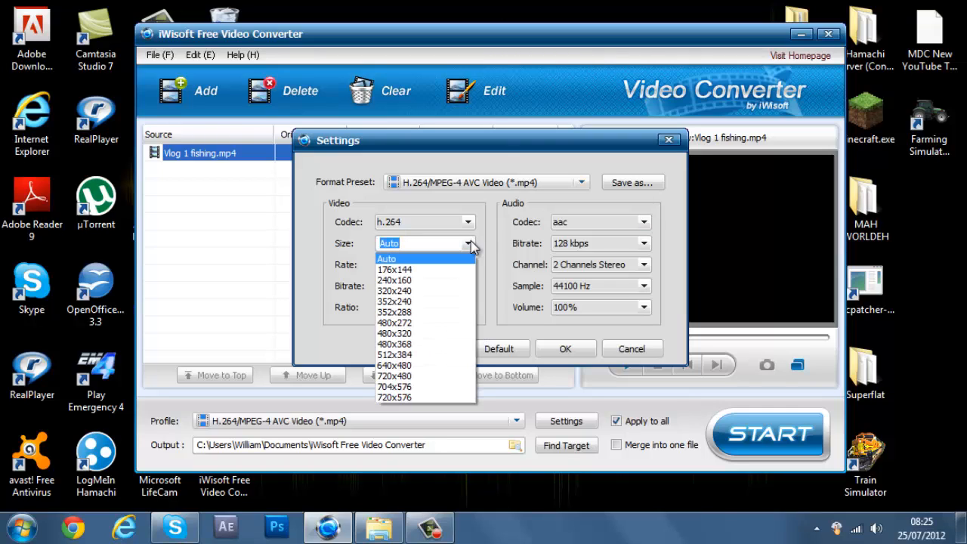
{"action": "left_click", "coordinate": [387, 259]}
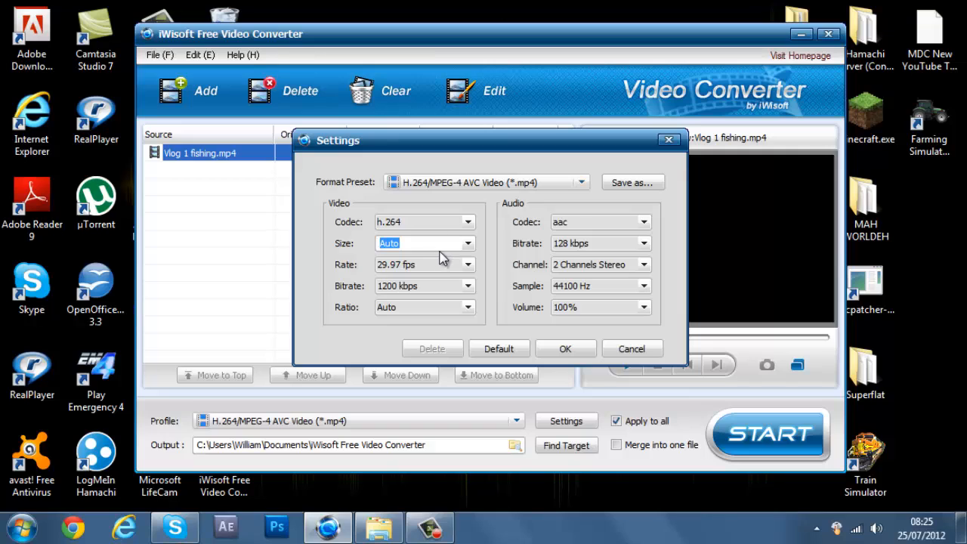
{"action": "mouse_move", "coordinate": [470, 223]}
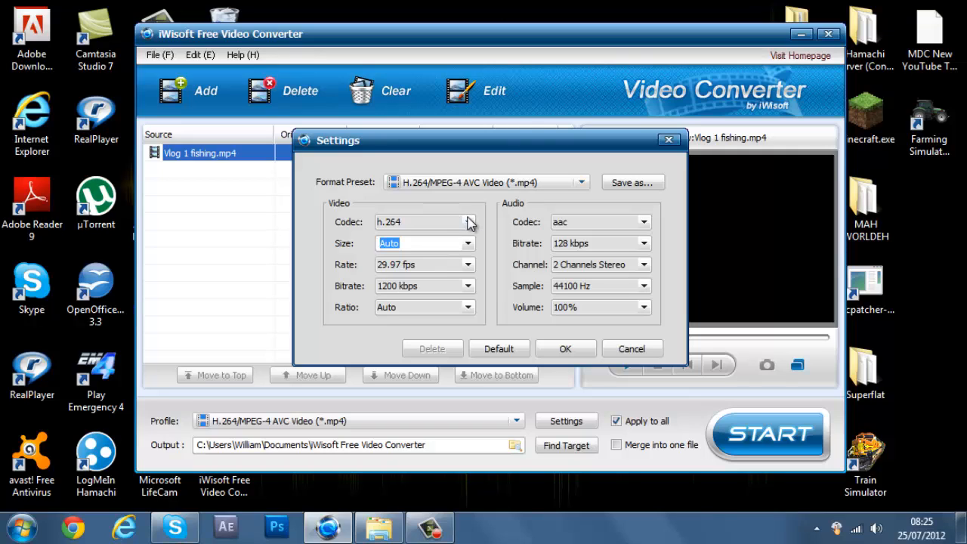
{"action": "left_click", "coordinate": [465, 264]}
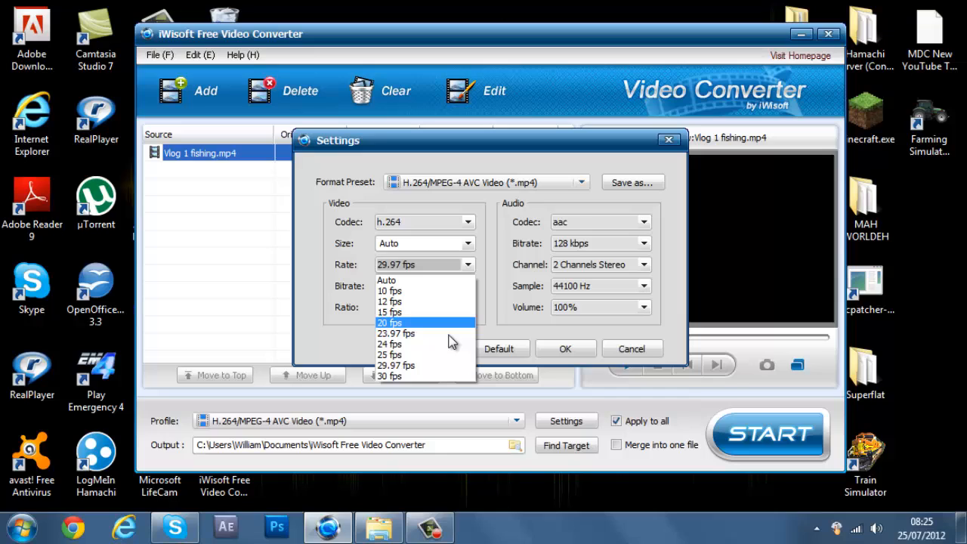
{"action": "mouse_move", "coordinate": [426, 312]}
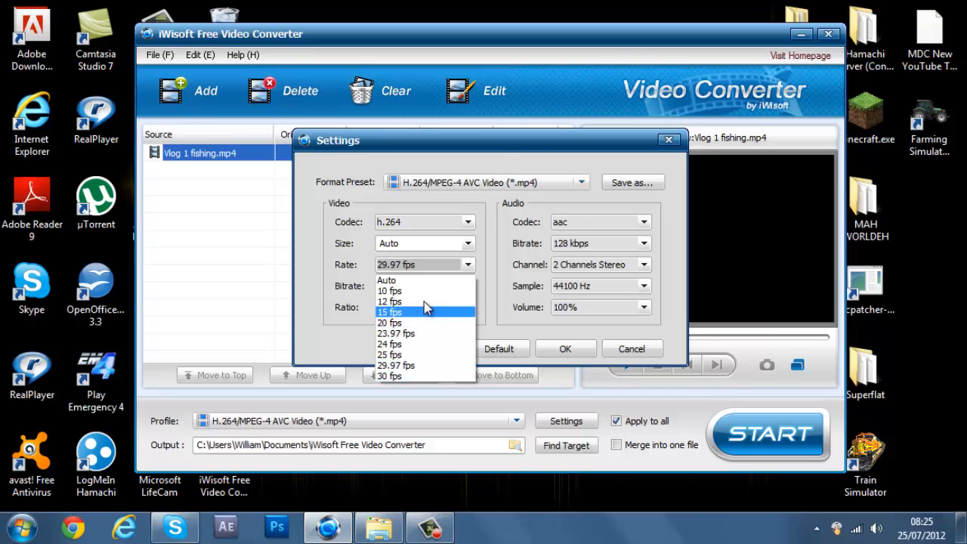
{"action": "left_click", "coordinate": [387, 280]}
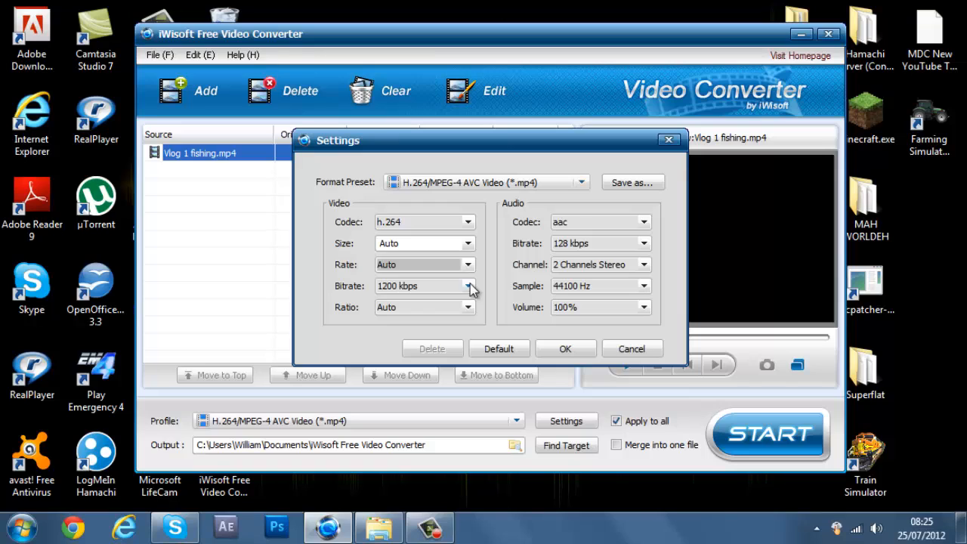
{"action": "left_click", "coordinate": [468, 285]}
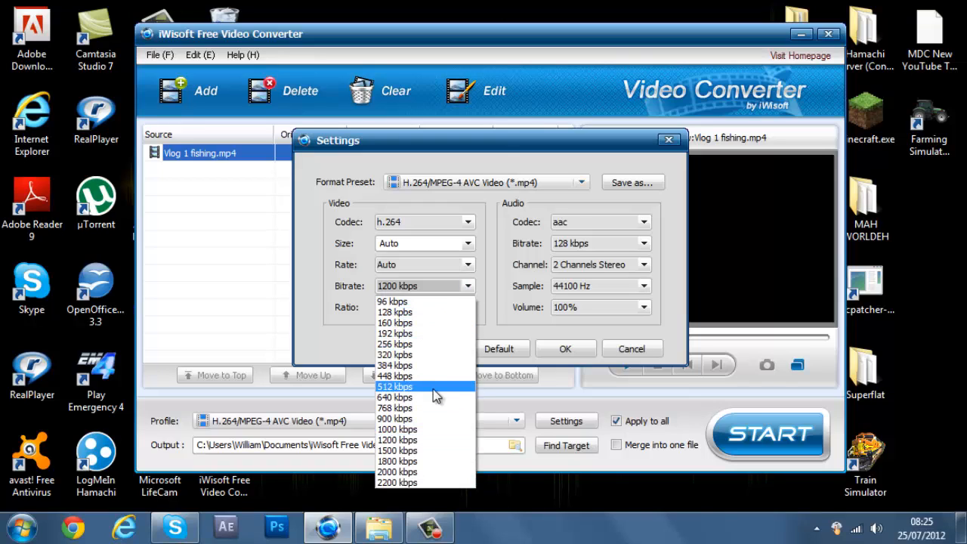
{"action": "mouse_move", "coordinate": [412, 354]}
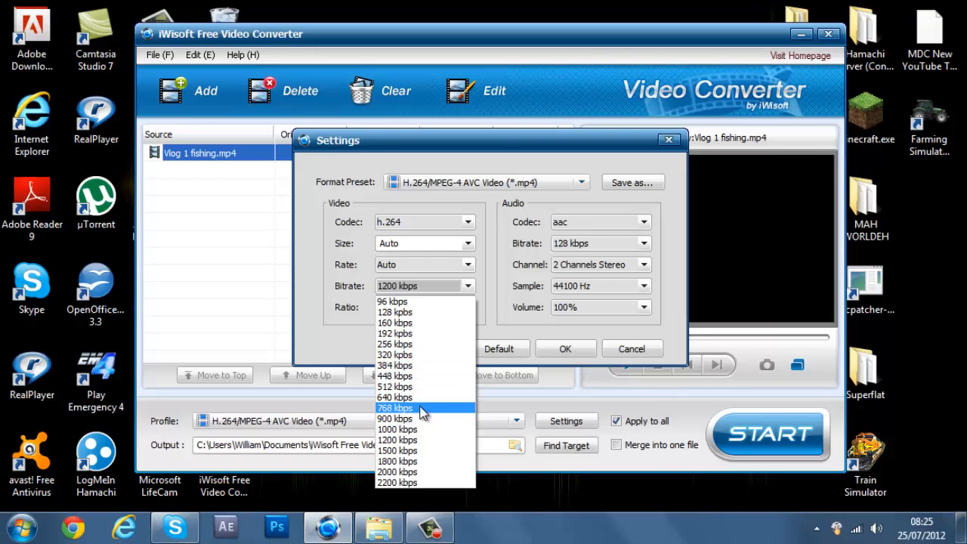
{"action": "mouse_move", "coordinate": [394, 386]}
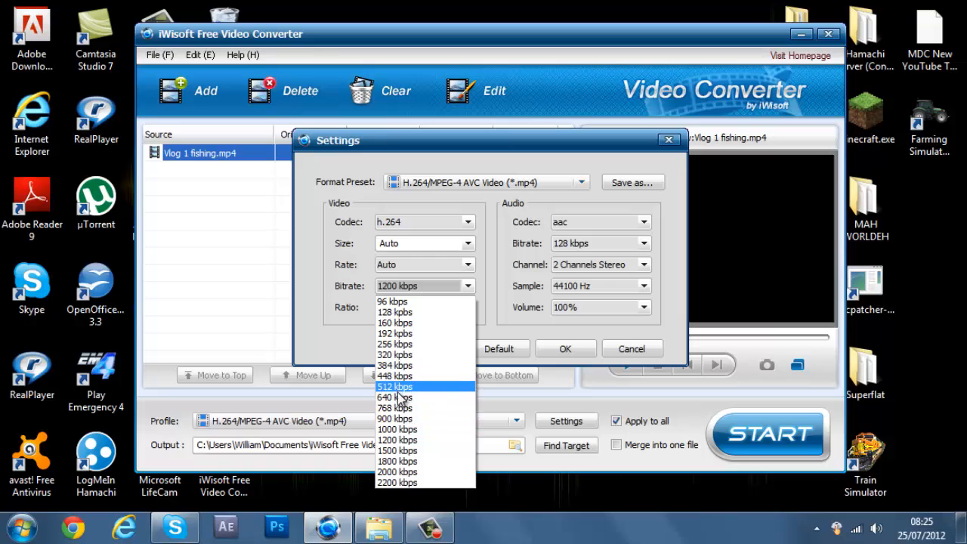
{"action": "mouse_move", "coordinate": [404, 408]}
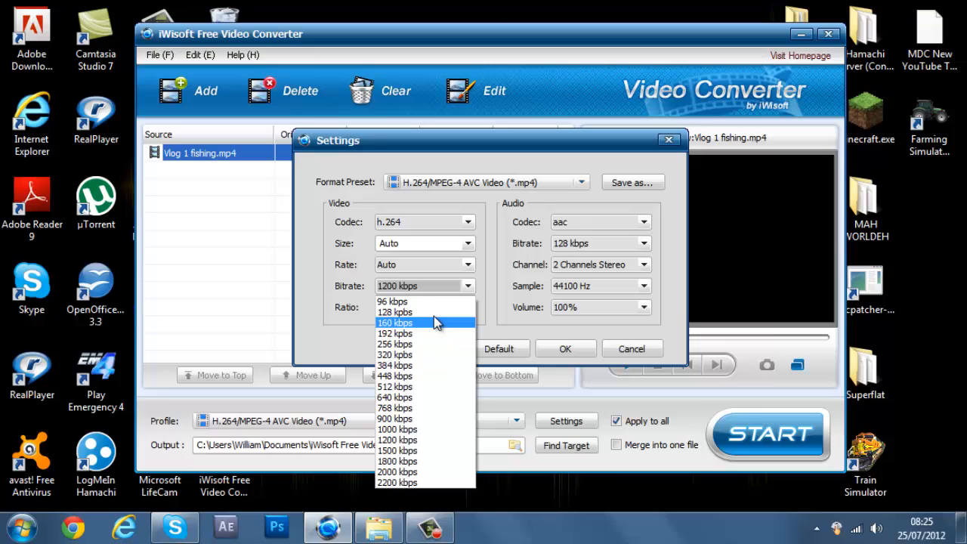
{"action": "mouse_move", "coordinate": [427, 365]}
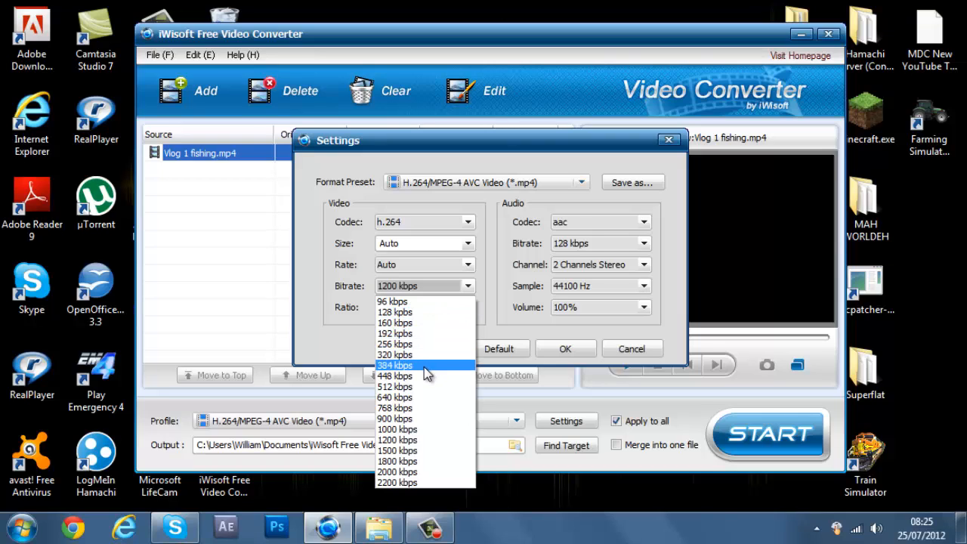
{"action": "mouse_move", "coordinate": [414, 345]}
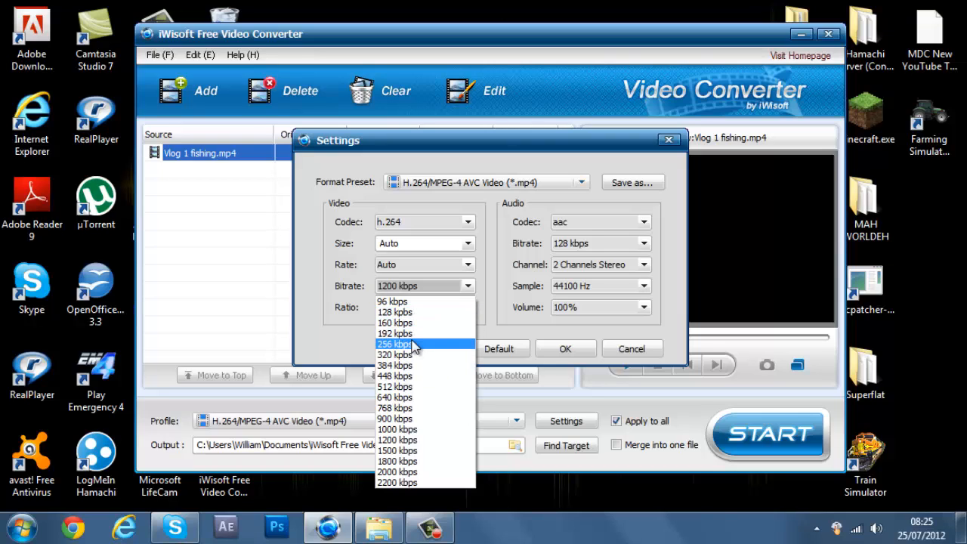
{"action": "mouse_move", "coordinate": [445, 419]}
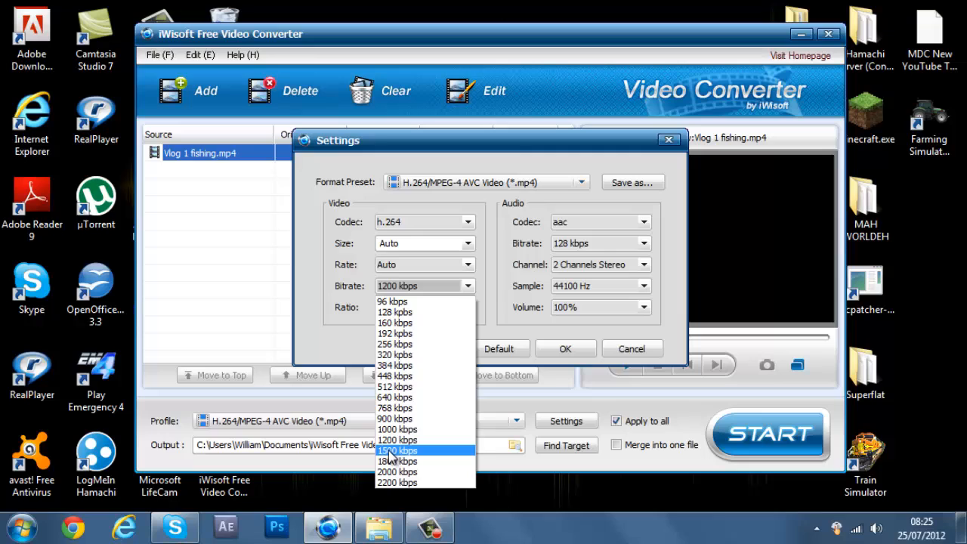
{"action": "left_click", "coordinate": [396, 450]}
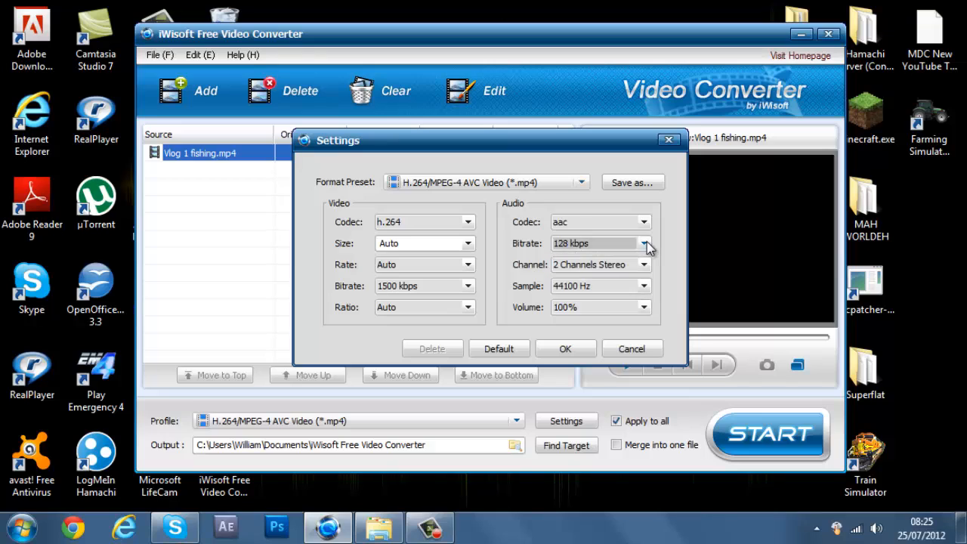
{"action": "mouse_move", "coordinate": [640, 307]}
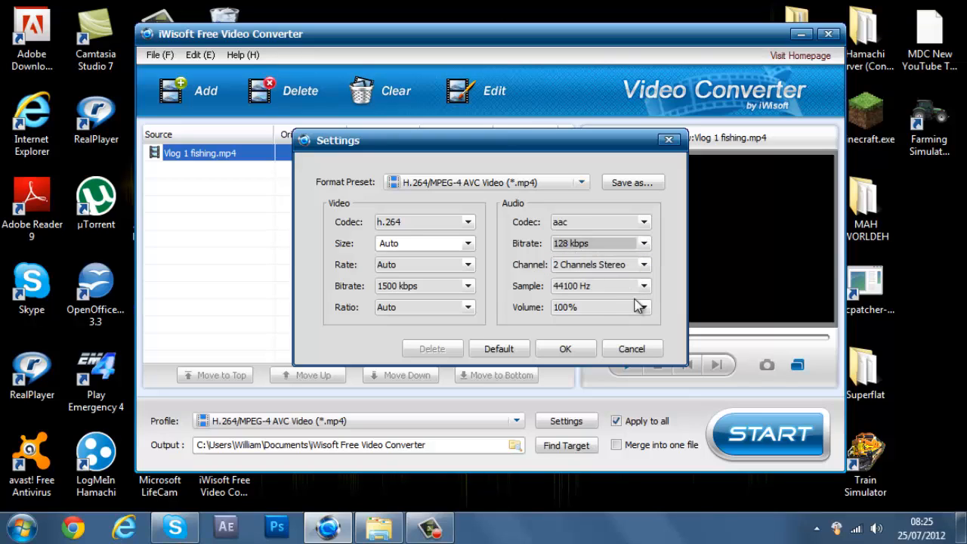
Set Audio Channel to 1 Channel Mono and close the Settings dialog.
{"action": "left_click", "coordinate": [641, 264]}
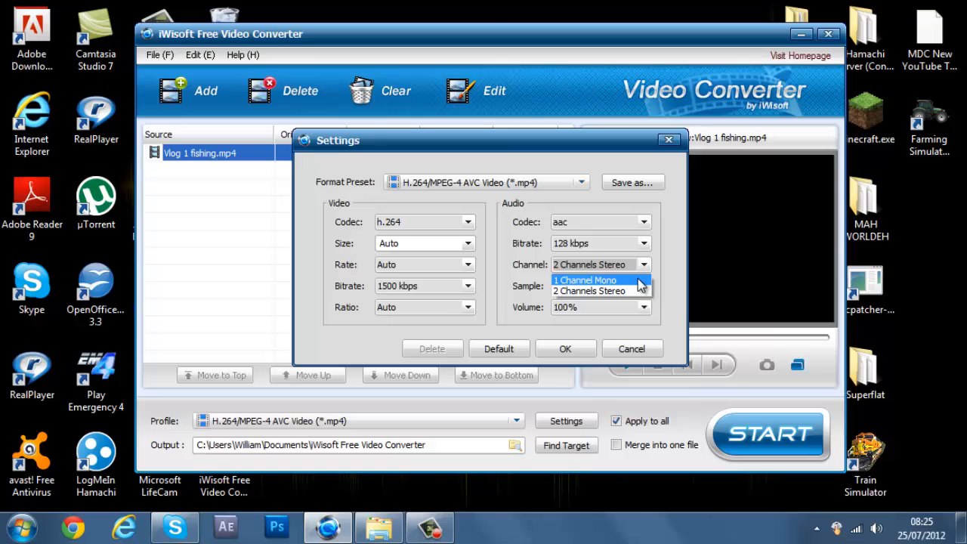
{"action": "left_click", "coordinate": [585, 280]}
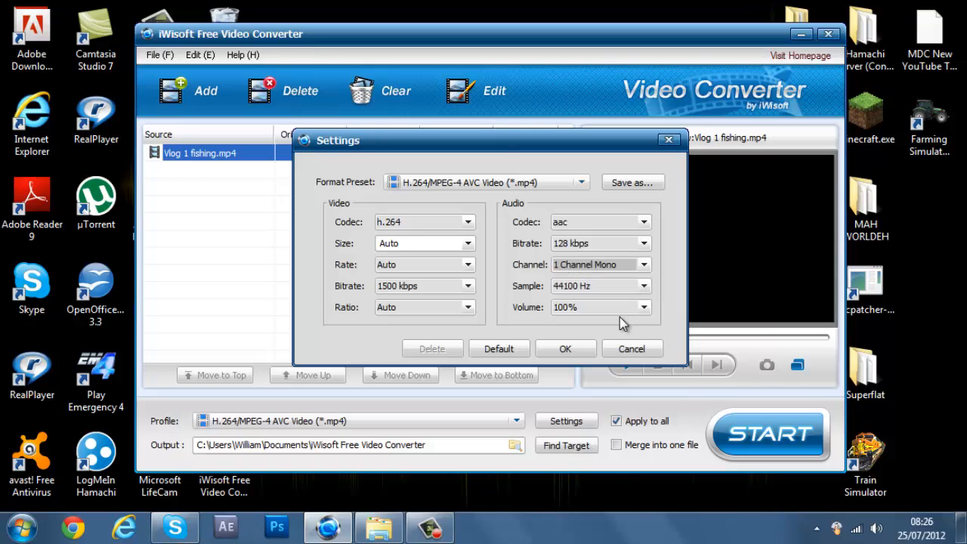
{"action": "mouse_move", "coordinate": [644, 314]}
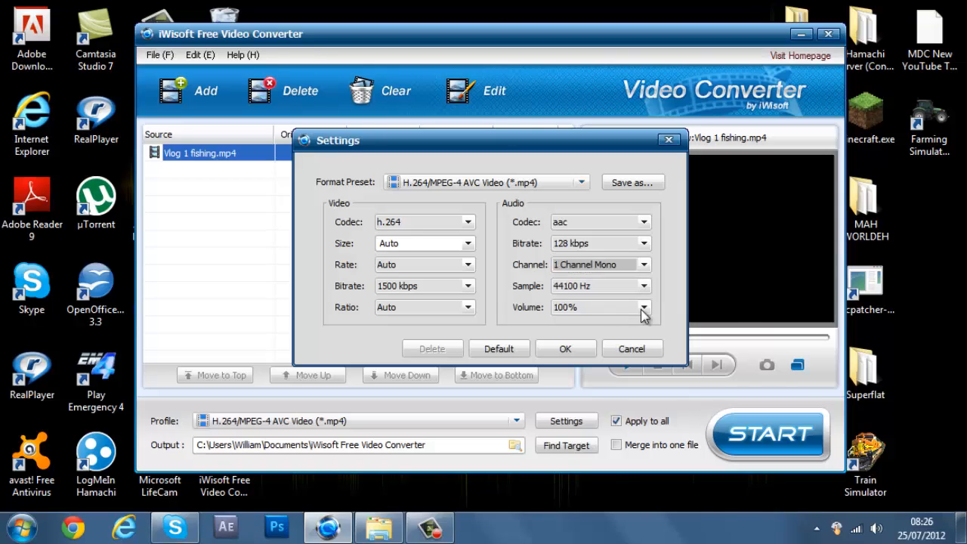
{"action": "mouse_move", "coordinate": [632, 348]}
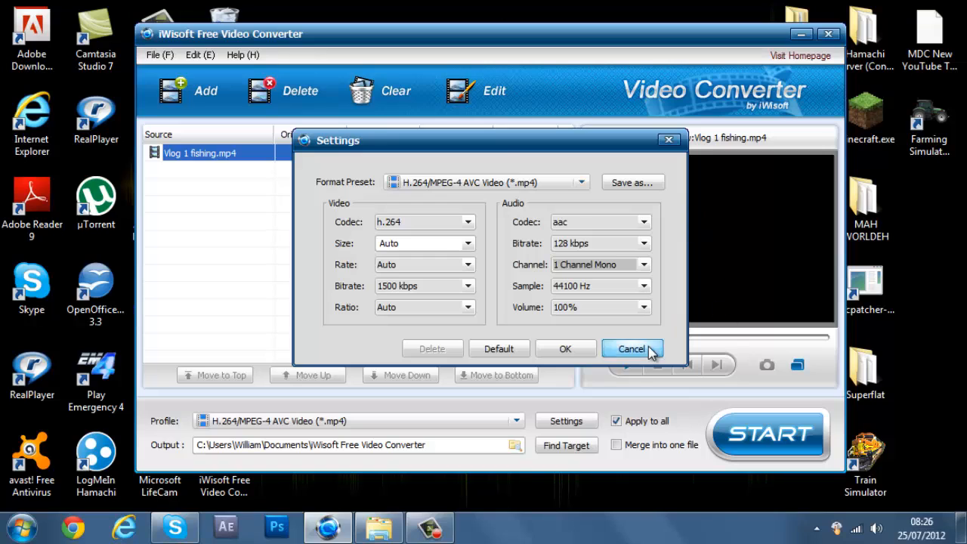
{"action": "left_click", "coordinate": [632, 348]}
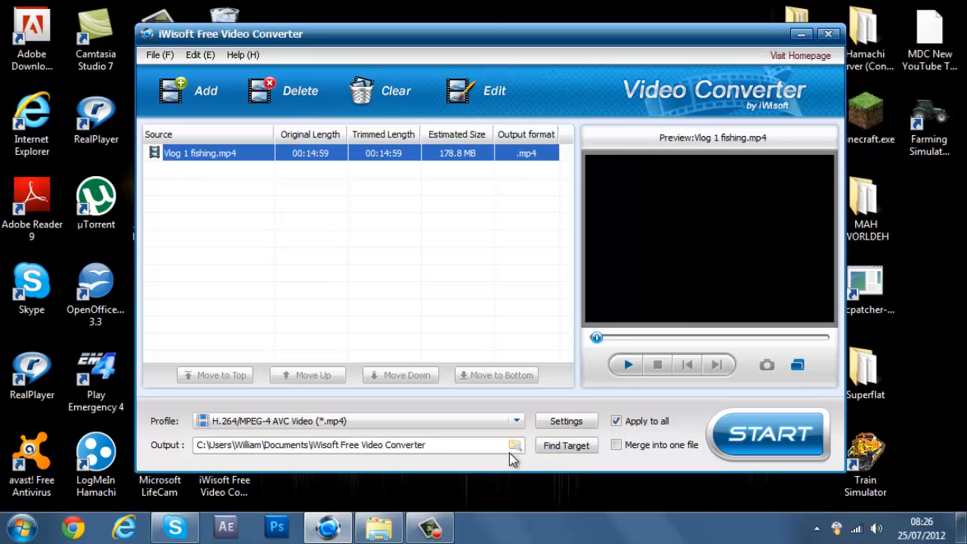
Set the output folder to C:\Users\William\Videos via Browse For Folder.
{"action": "left_click", "coordinate": [516, 445]}
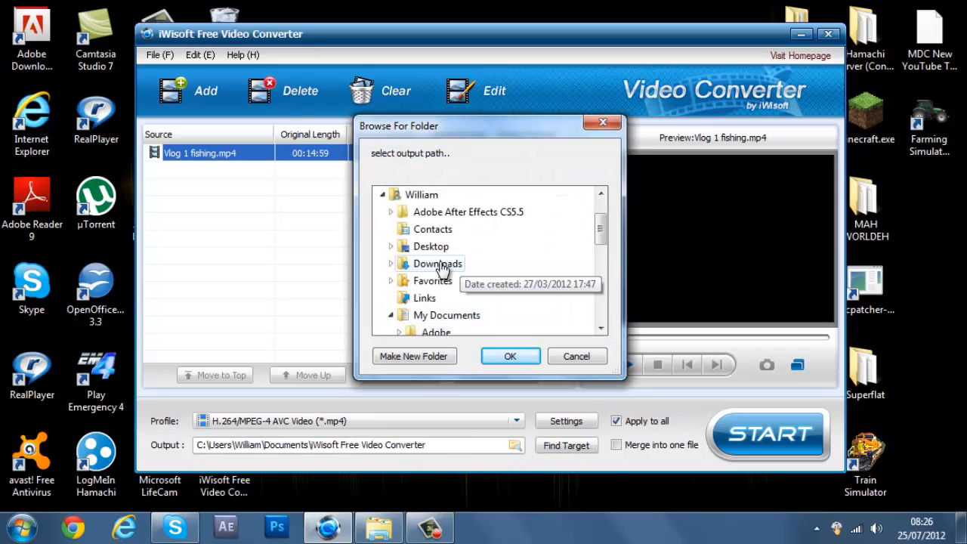
{"action": "scroll", "scroll_direction": "down", "scroll_amount": 3}
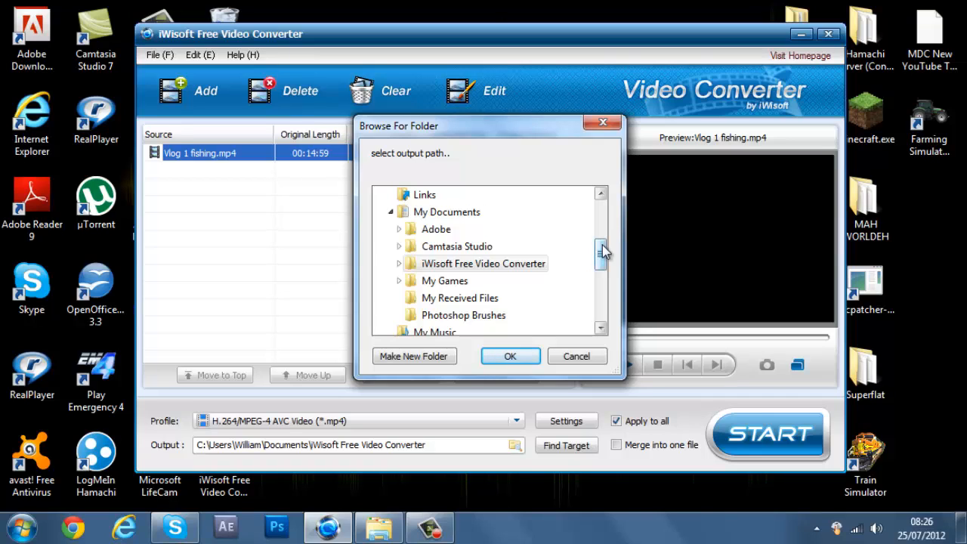
{"action": "scroll", "scroll_direction": "down", "scroll_amount": 3}
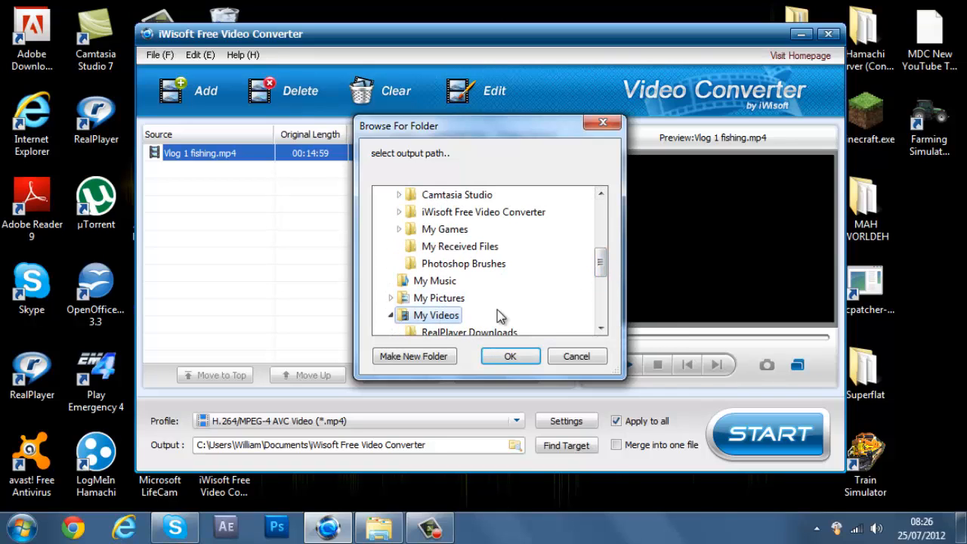
{"action": "mouse_move", "coordinate": [510, 356]}
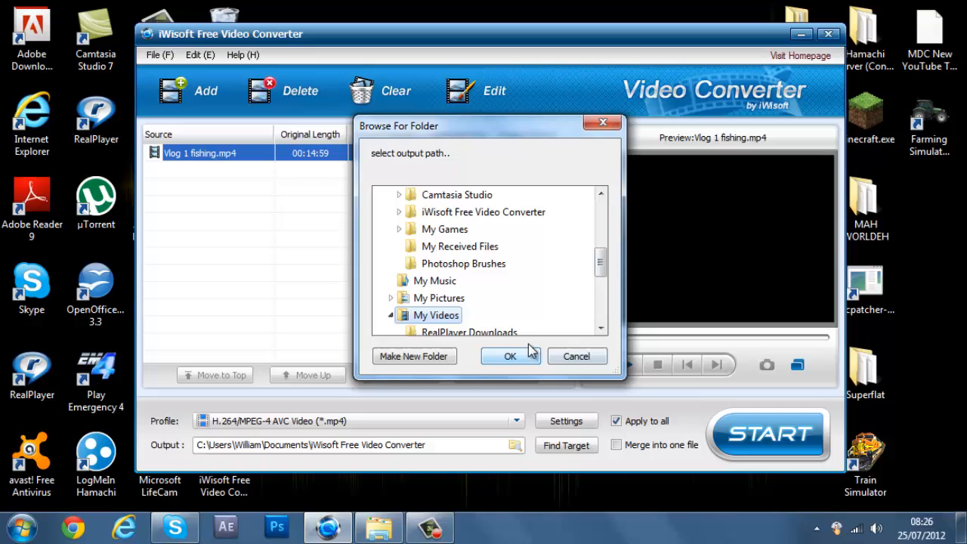
{"action": "left_click", "coordinate": [509, 356]}
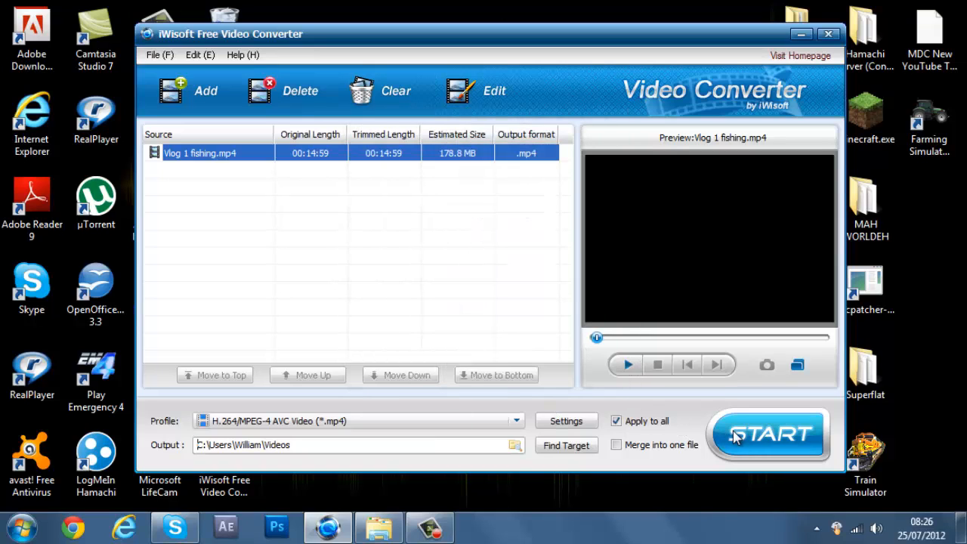
Start converting Vlog 1 fishing.mp4 to Vlog 1 fishing_1.mp4 and let it reach 2%.
{"action": "left_click", "coordinate": [768, 433]}
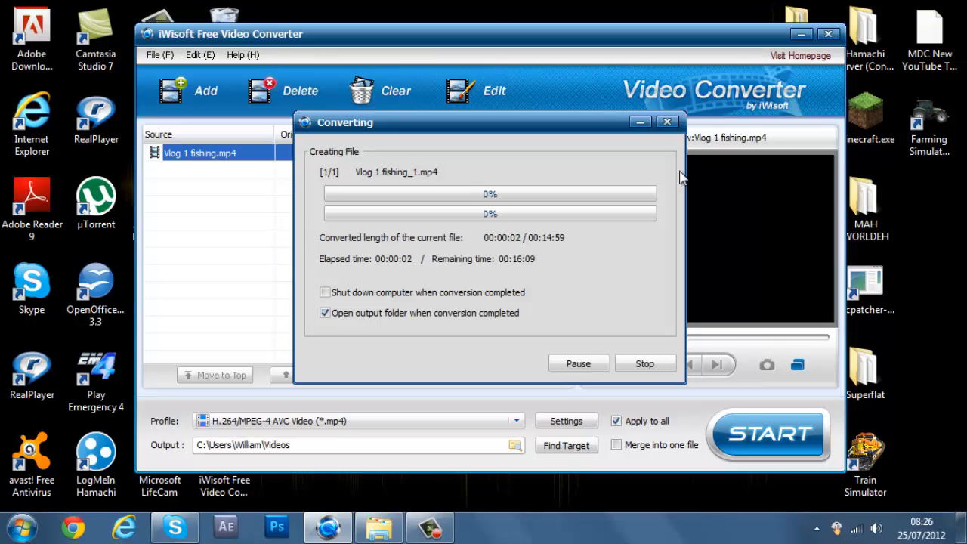
{"action": "mouse_move", "coordinate": [684, 179]}
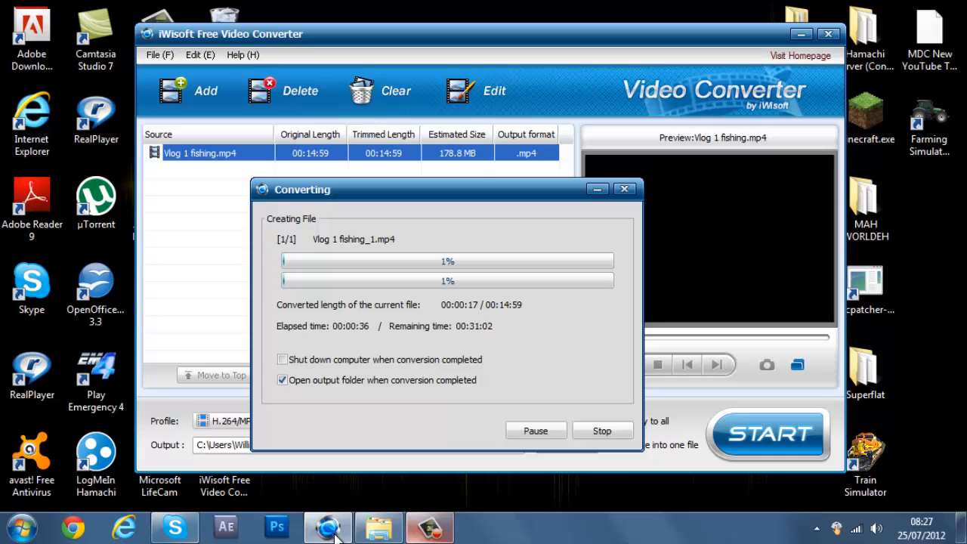
{"action": "left_click", "coordinate": [175, 526]}
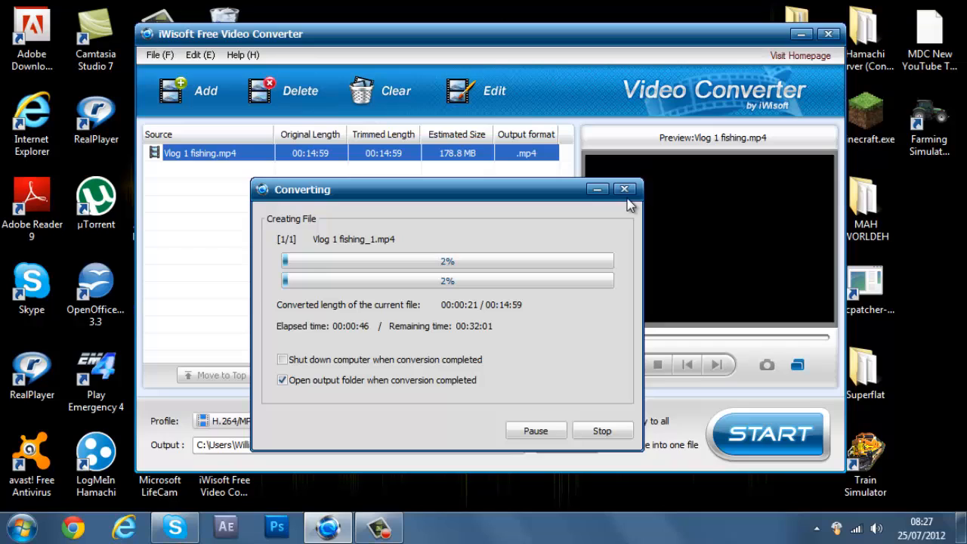
{"action": "mouse_move", "coordinate": [682, 497]}
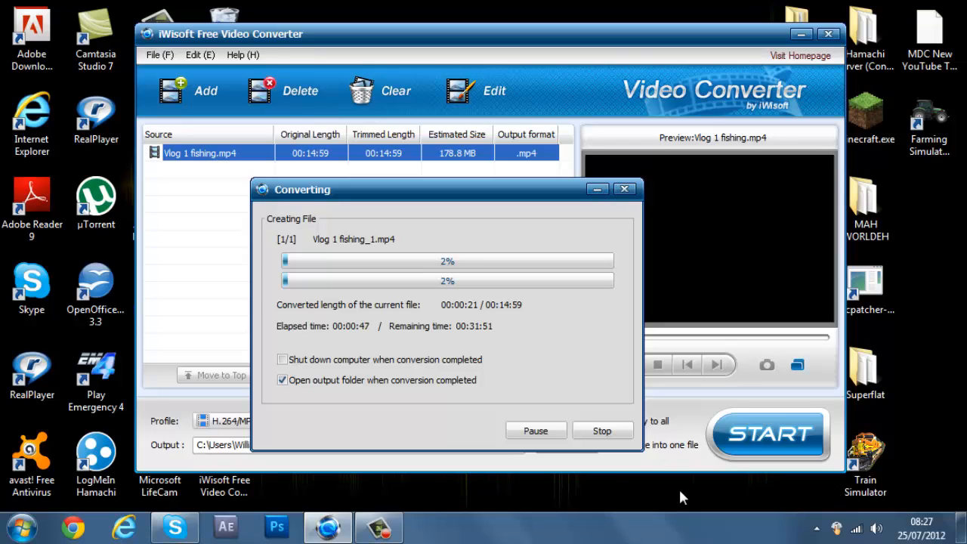
{"action": "mouse_move", "coordinate": [604, 360]}
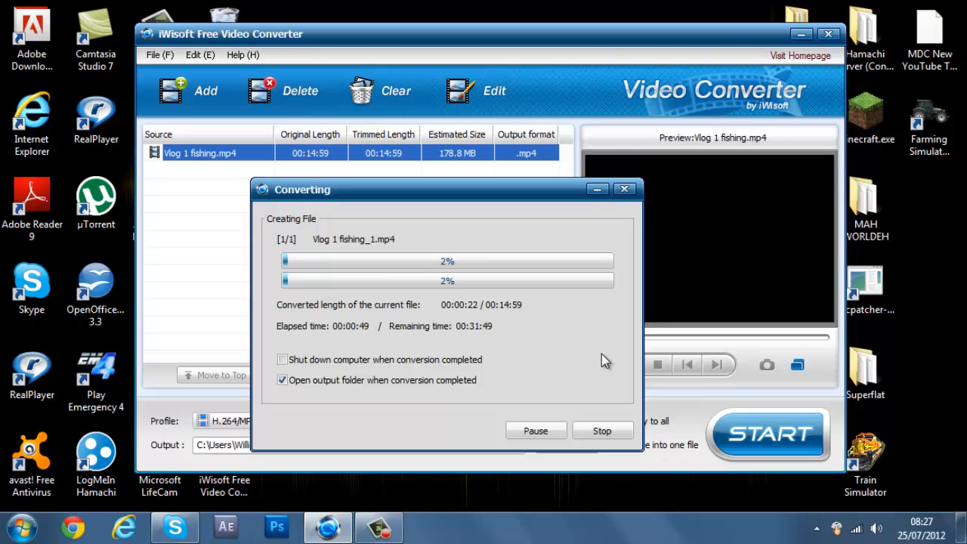